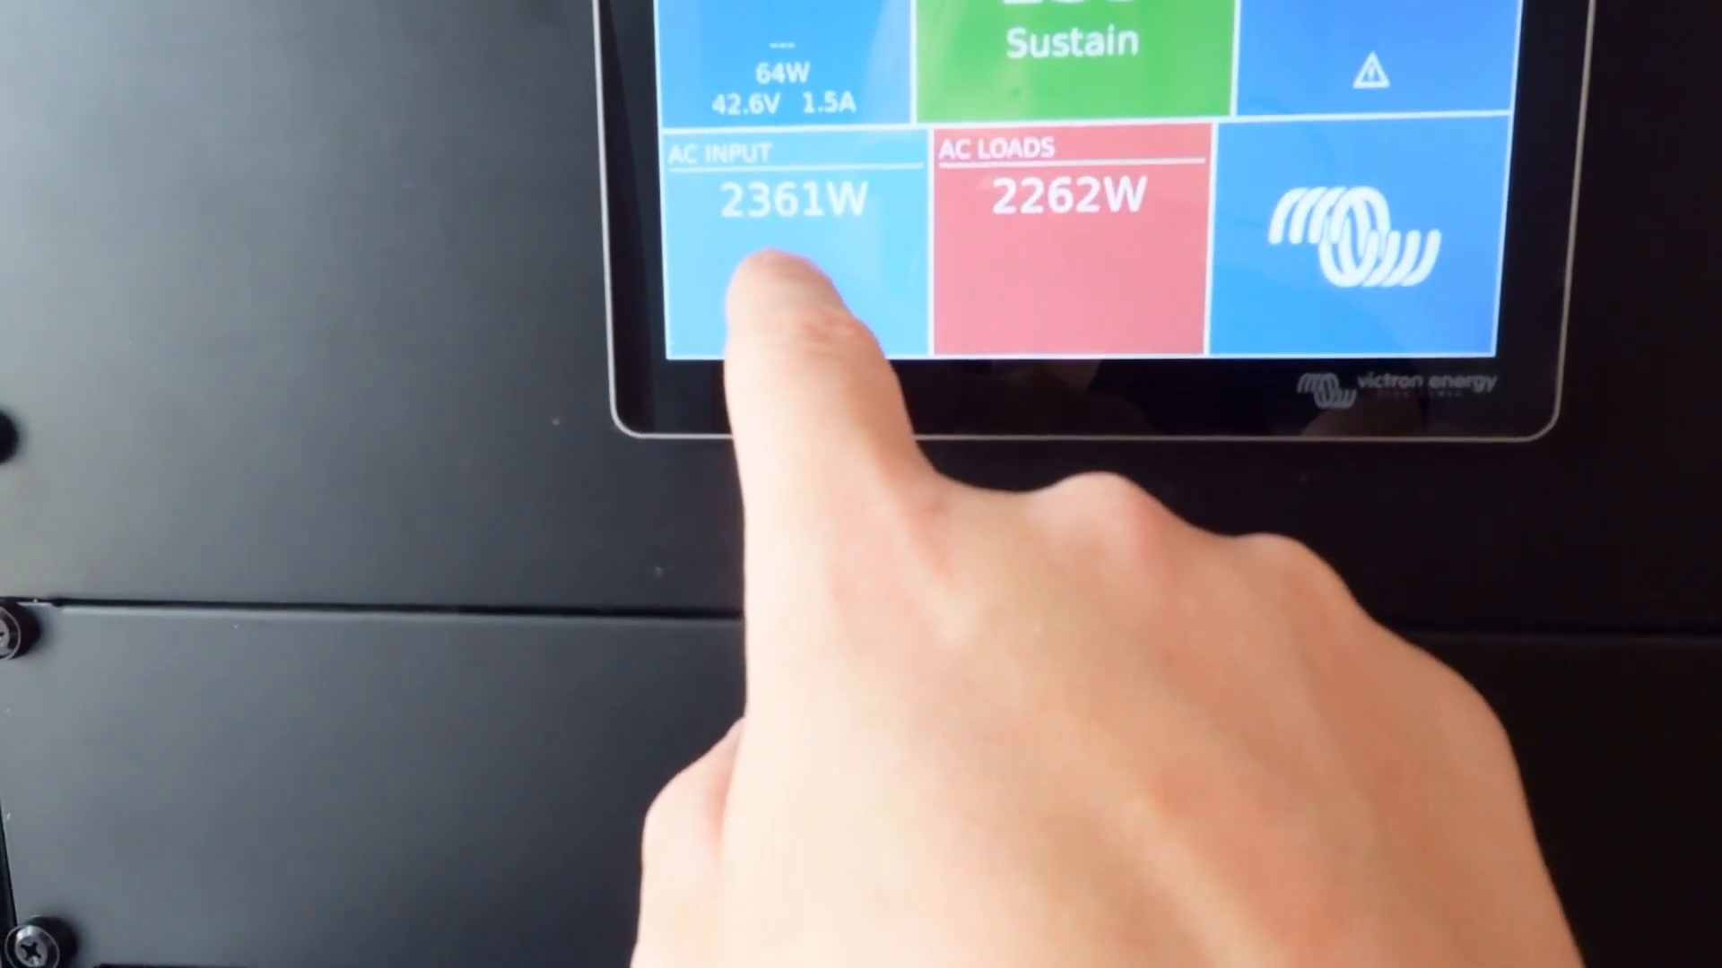
Return from the BMS connection lost alarms to the Device List with EEL battery at 100%, 38.83V.
{"action": "left_click", "coordinate": [786, 285]}
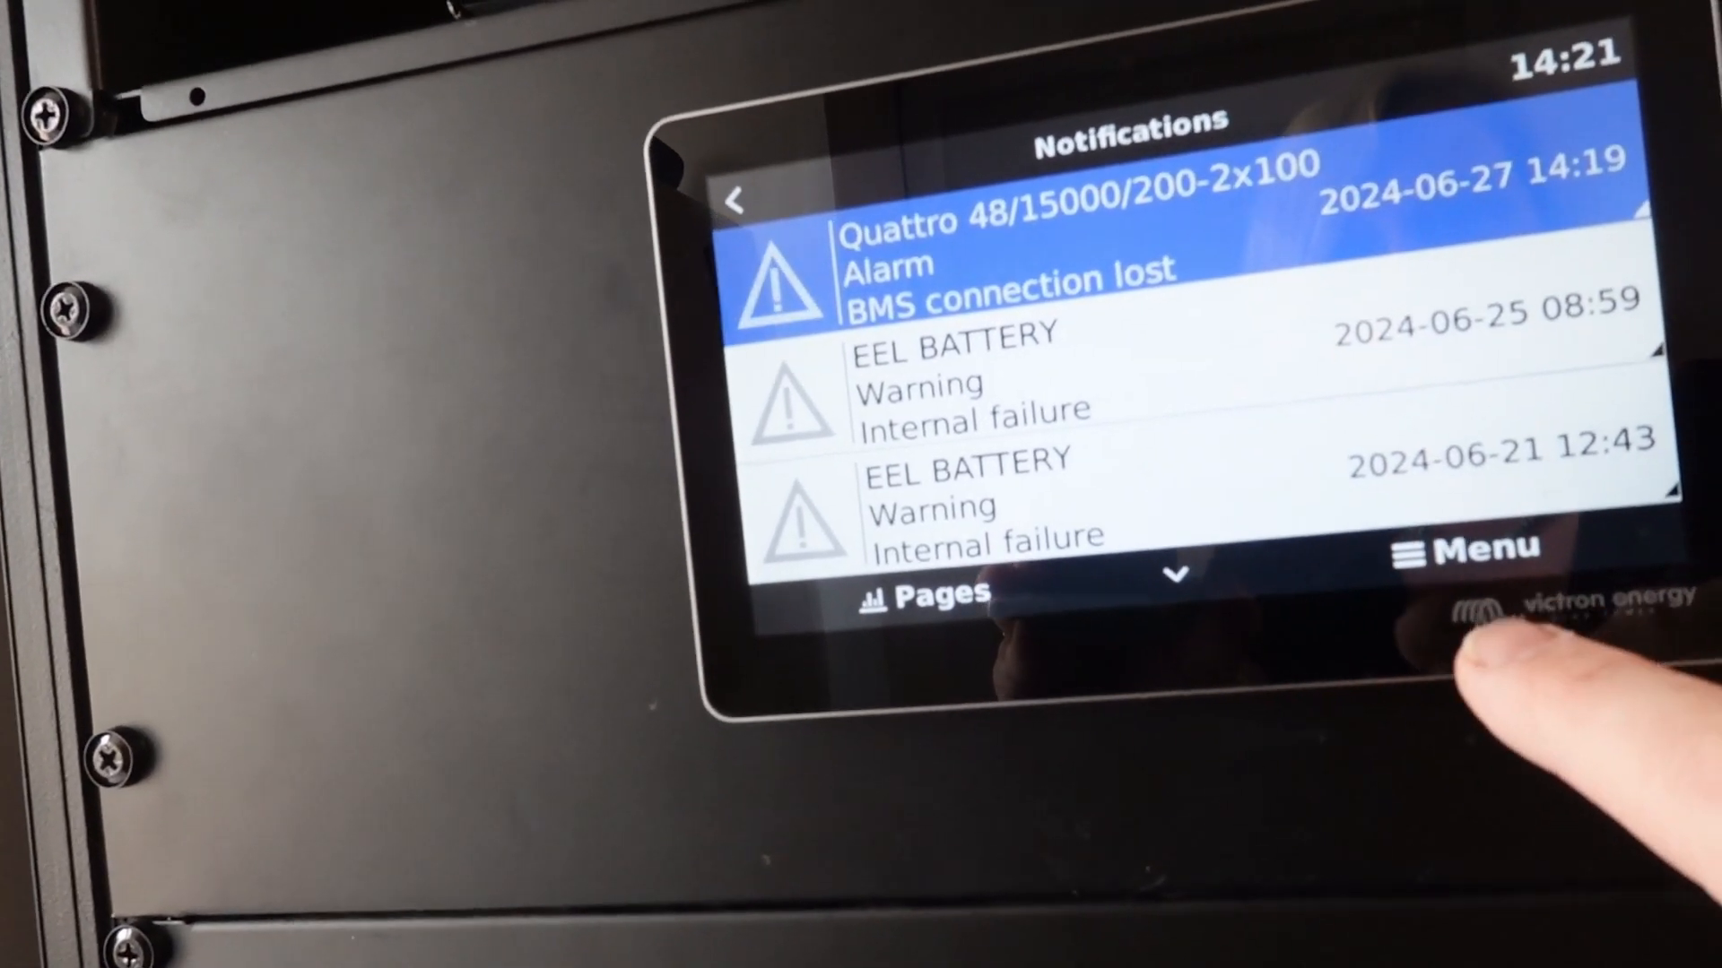
{"action": "left_click", "coordinate": [740, 195]}
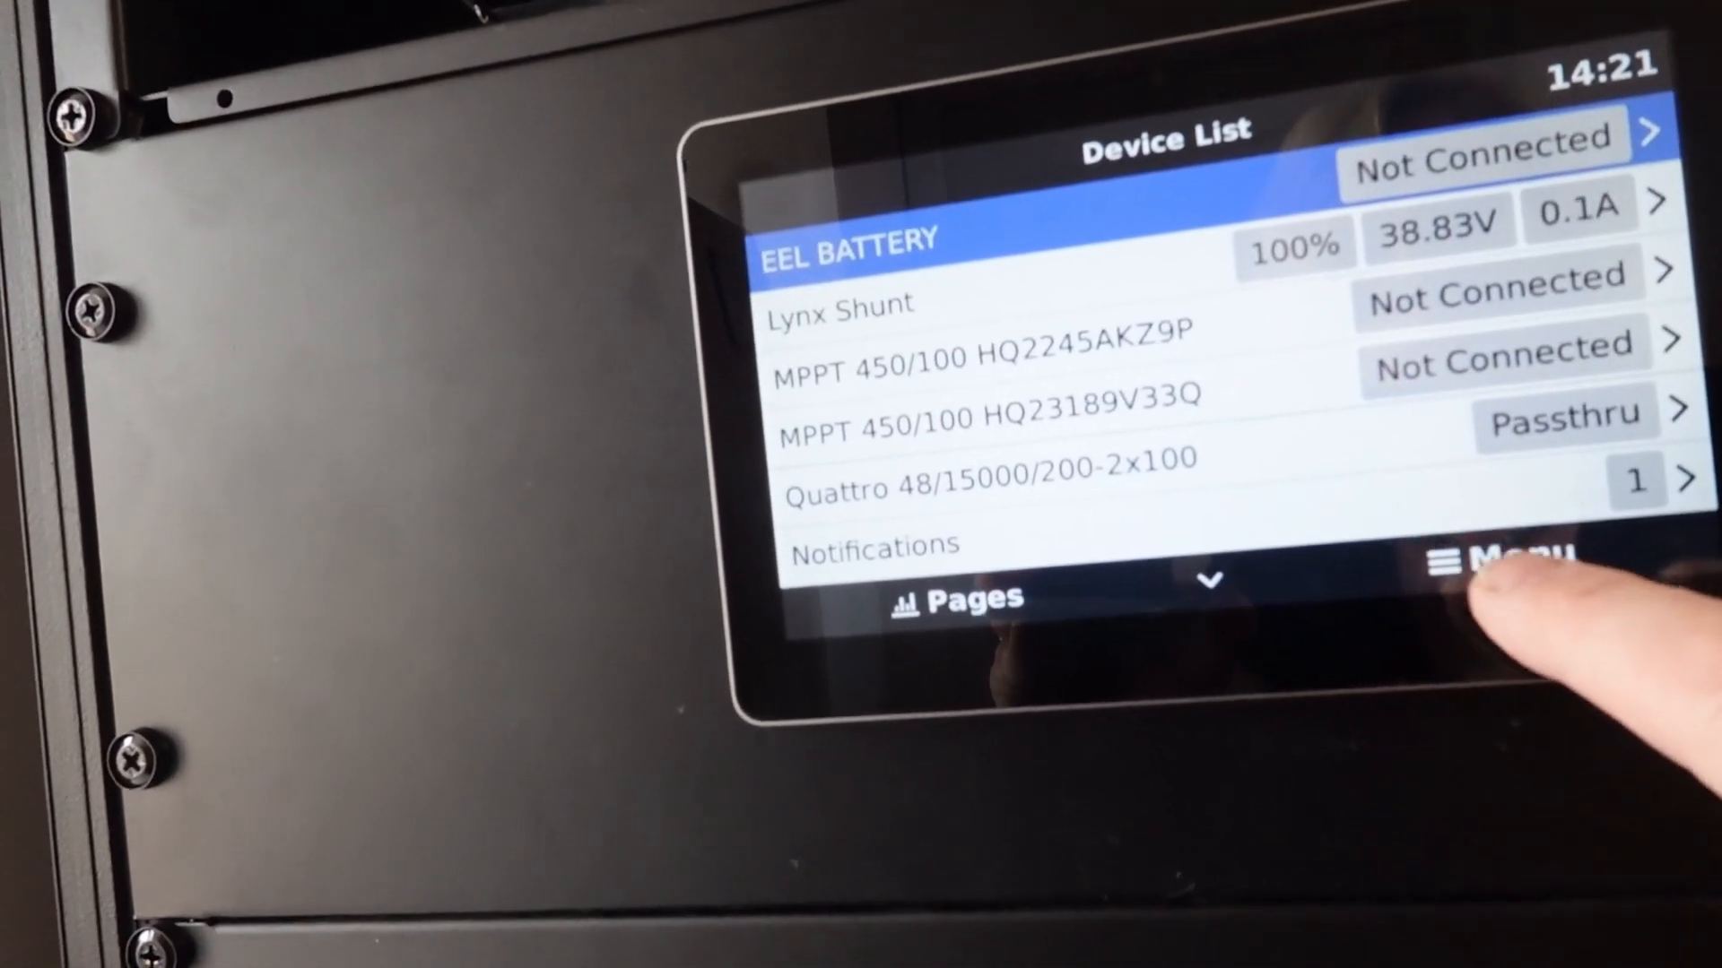